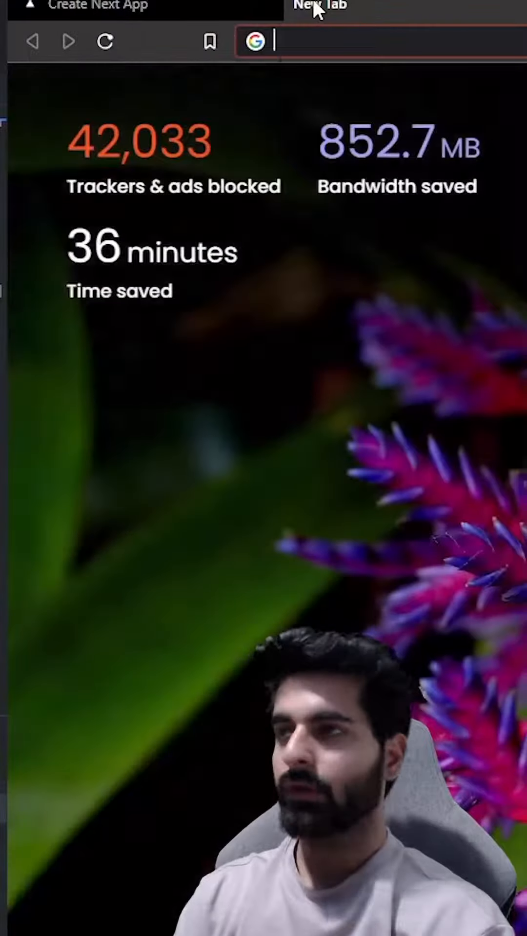
- Search Google for 'material icon for react' and open the 'Material Icons - Material UI' result
{"action": "type", "text": "material icon for react"}
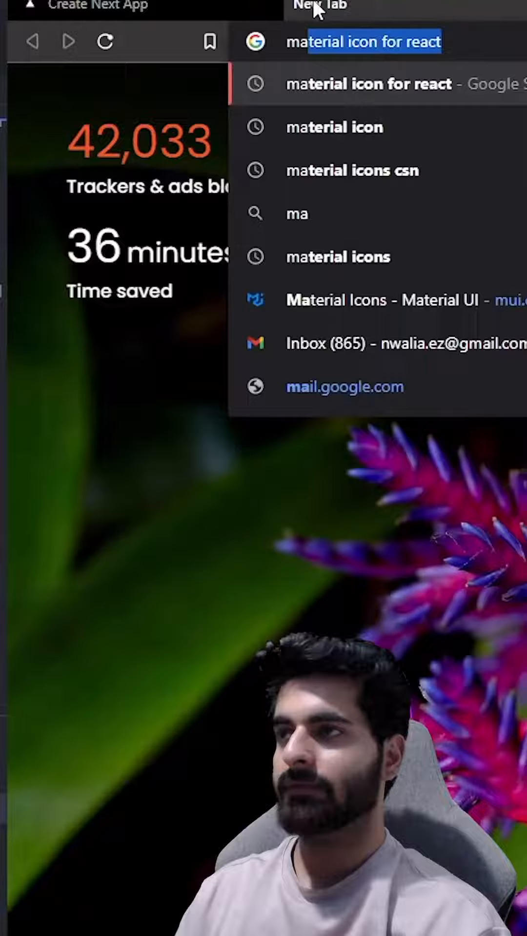
{"action": "key", "text": "enter"}
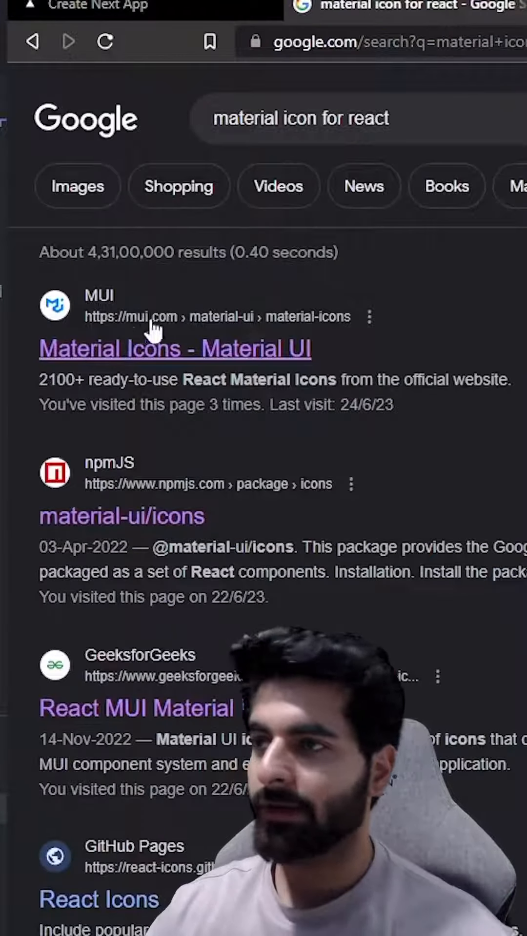
{"action": "left_click", "coordinate": [175, 349]}
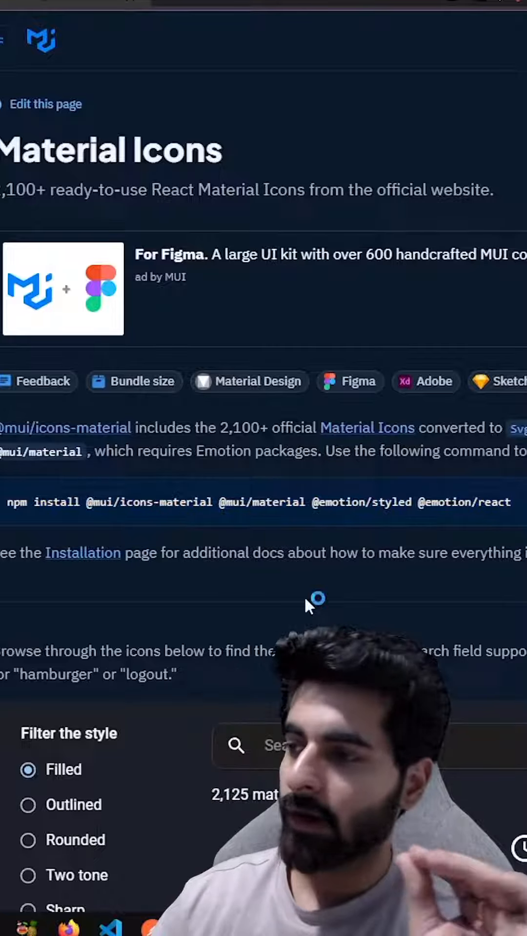
- Search the icon gallery for 'location' to show the 39 matching icons
{"action": "scroll", "scroll_direction": "down", "scroll_amount": 3}
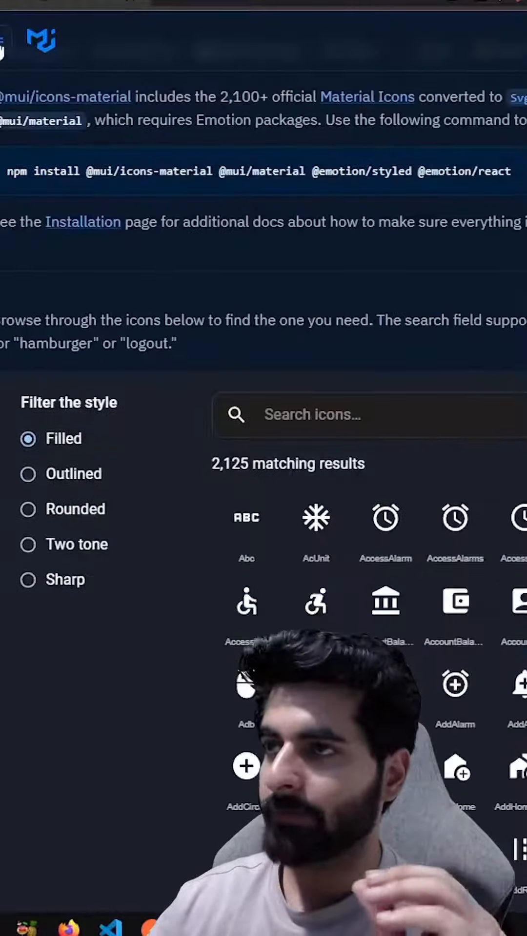
{"action": "left_click", "coordinate": [45, 417]}
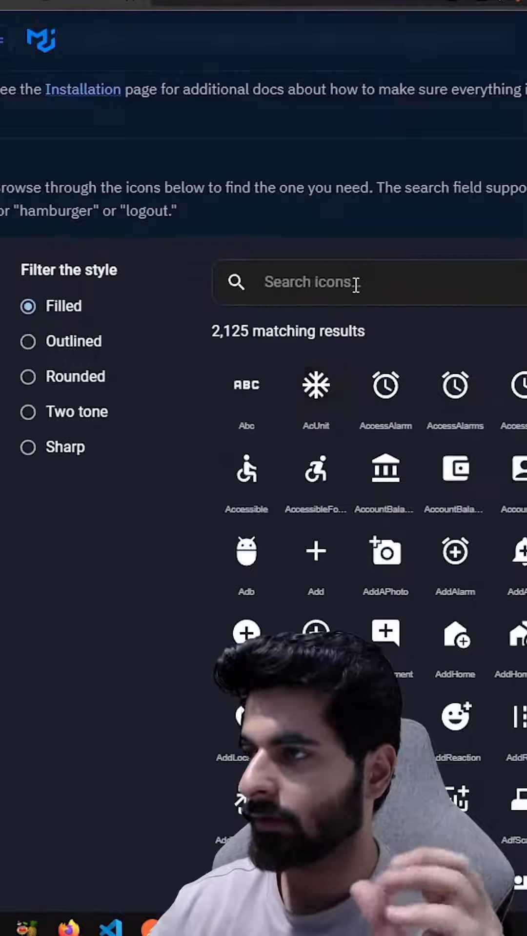
{"action": "type", "text": "location"}
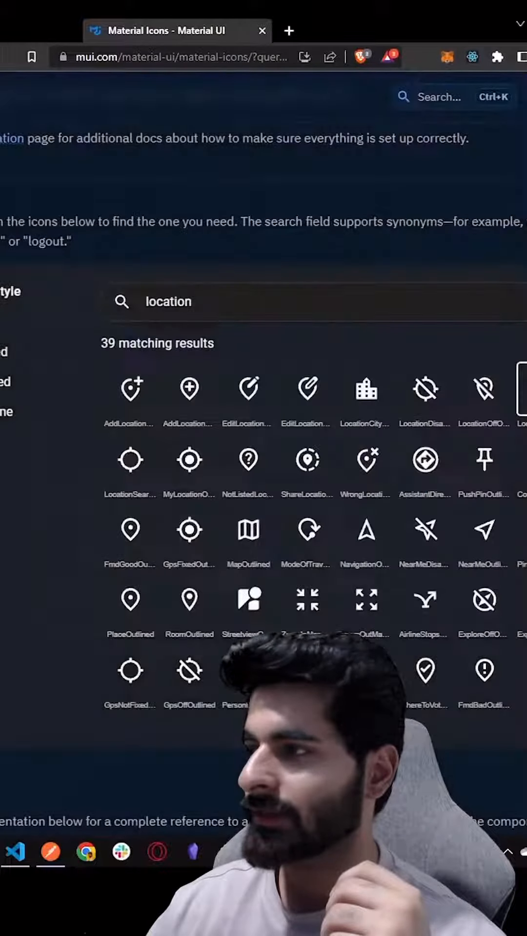
- Open the LocationOnOutlined icon and copy its import statement
{"action": "left_click", "coordinate": [483, 387]}
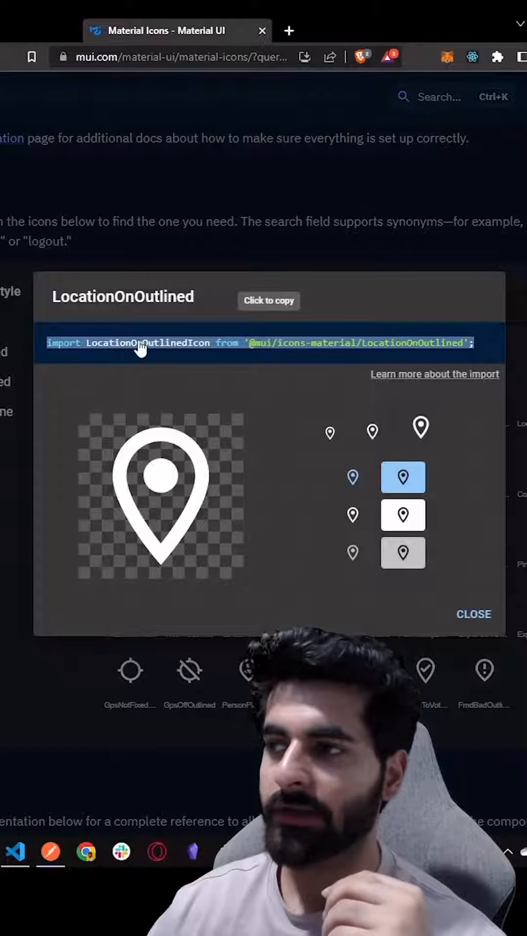
{"action": "left_click", "coordinate": [141, 343]}
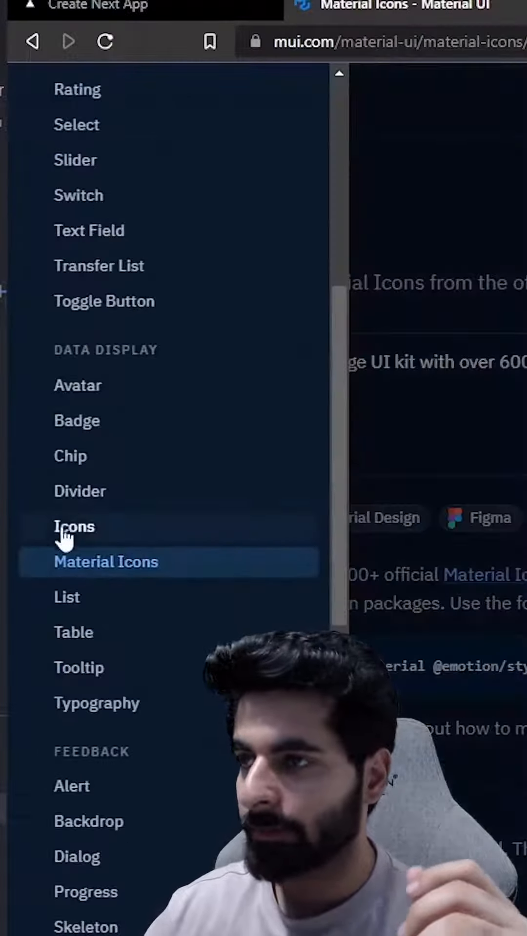
- Open the Icons page under Data Display and scroll through its size and color examples
{"action": "left_click", "coordinate": [74, 527]}
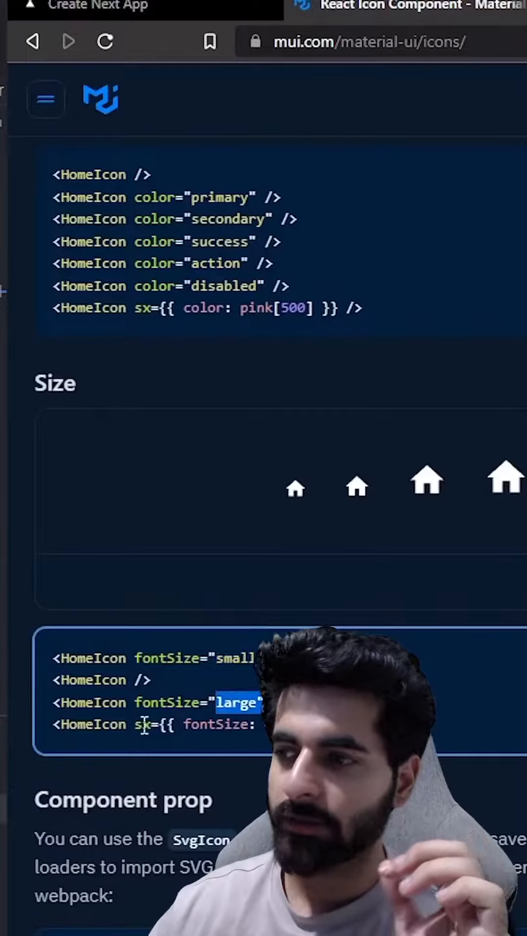
{"action": "scroll", "scroll_direction": "down", "scroll_amount": 3}
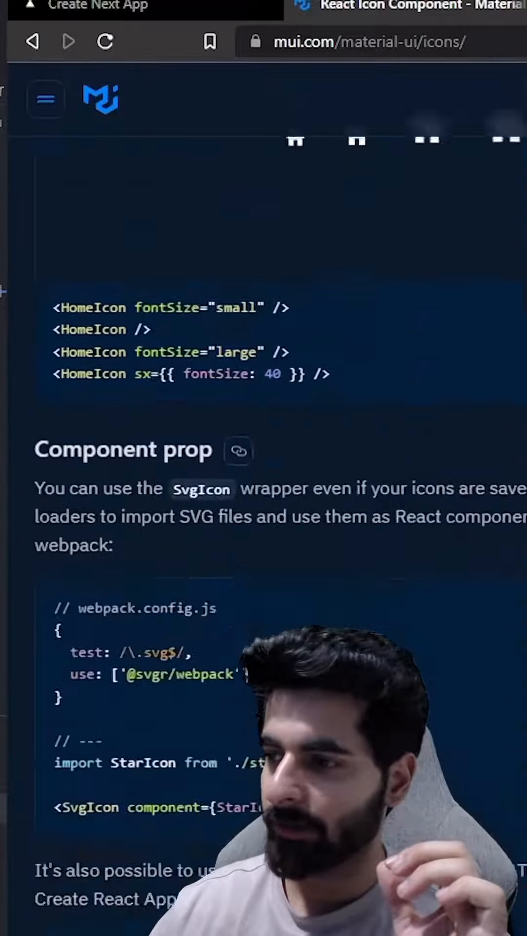
{"action": "scroll", "scroll_direction": "down", "scroll_amount": 3}
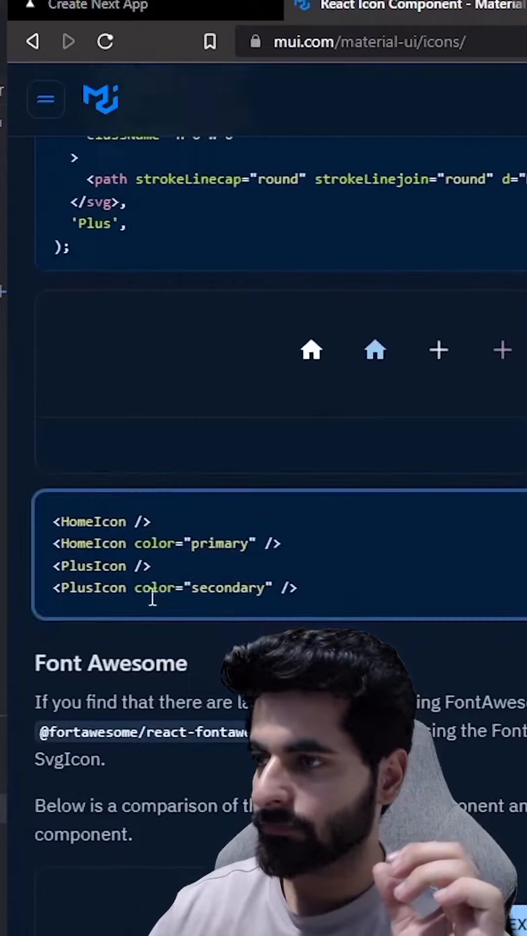